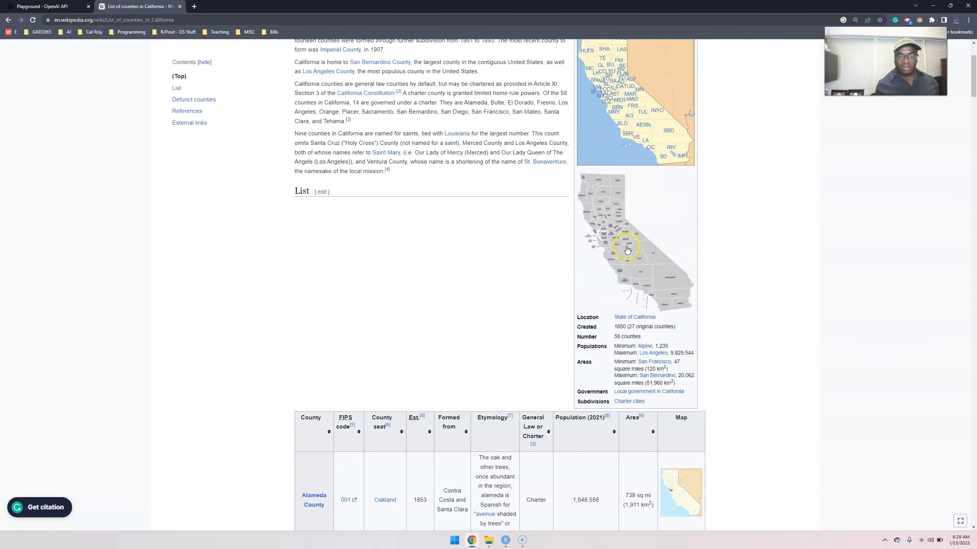
Scroll the Wikipedia California counties list, then switch to the OpenAI Playground tab
{"action": "scroll", "scroll_direction": "down", "scroll_amount": 3}
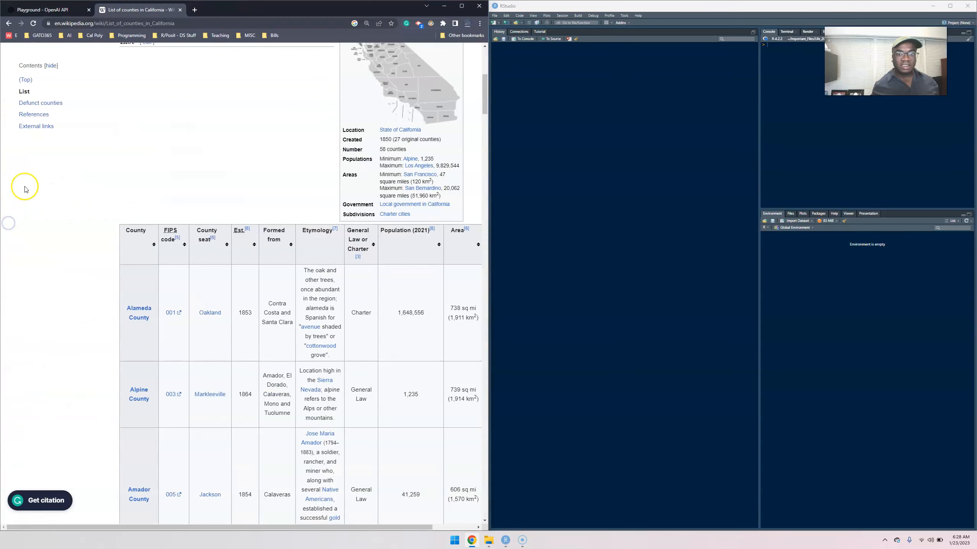
{"action": "left_click", "coordinate": [43, 9]}
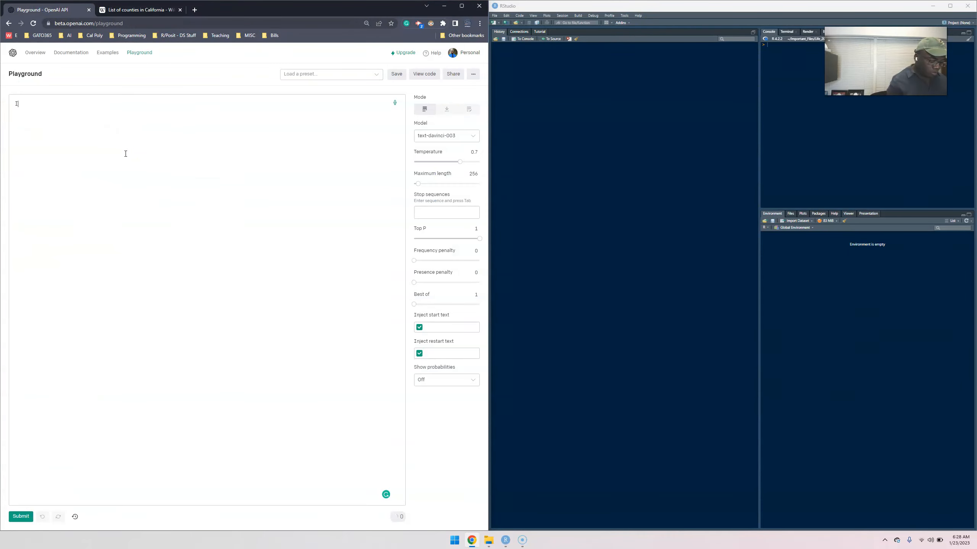
Start a Playground prompt about how to extract data
{"action": "type", "text": "w"}
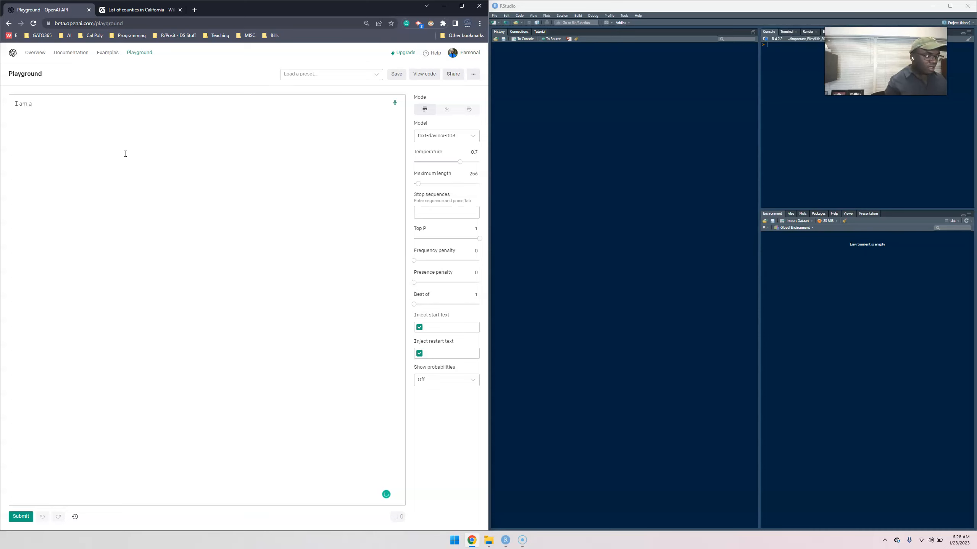
{"action": "type", "text": "data scientist and I want to"}
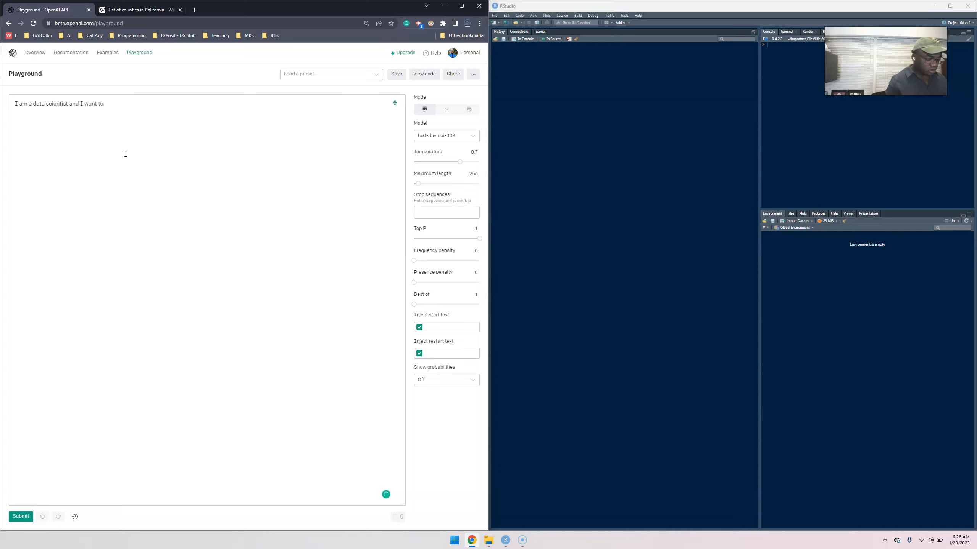
{"action": "type", "text": "extract"}
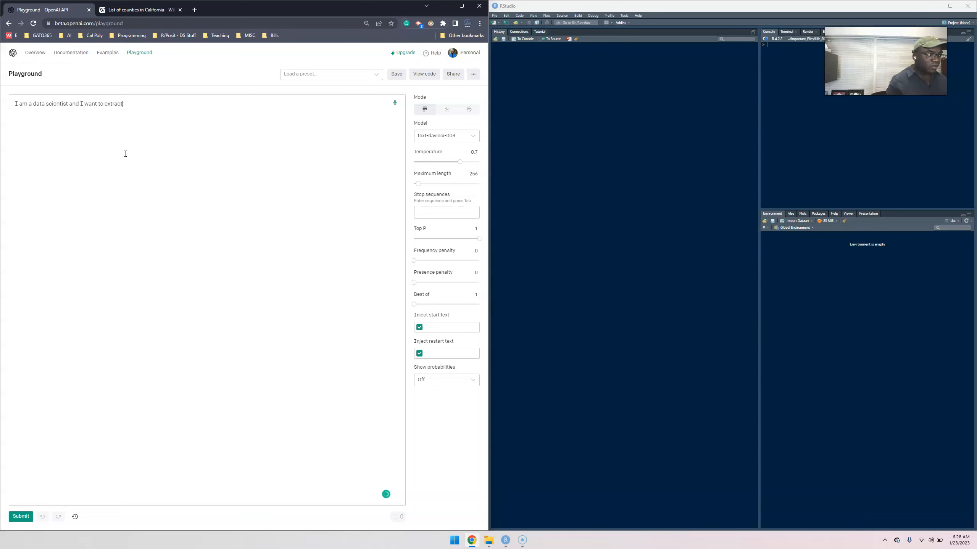
{"action": "type", "text": "data"}
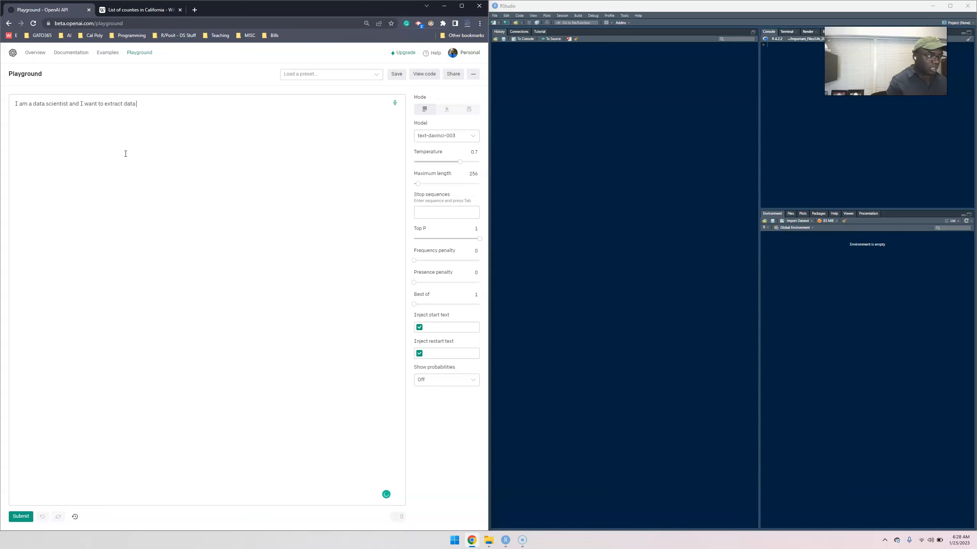
{"action": "key", "text": "Backspace"}
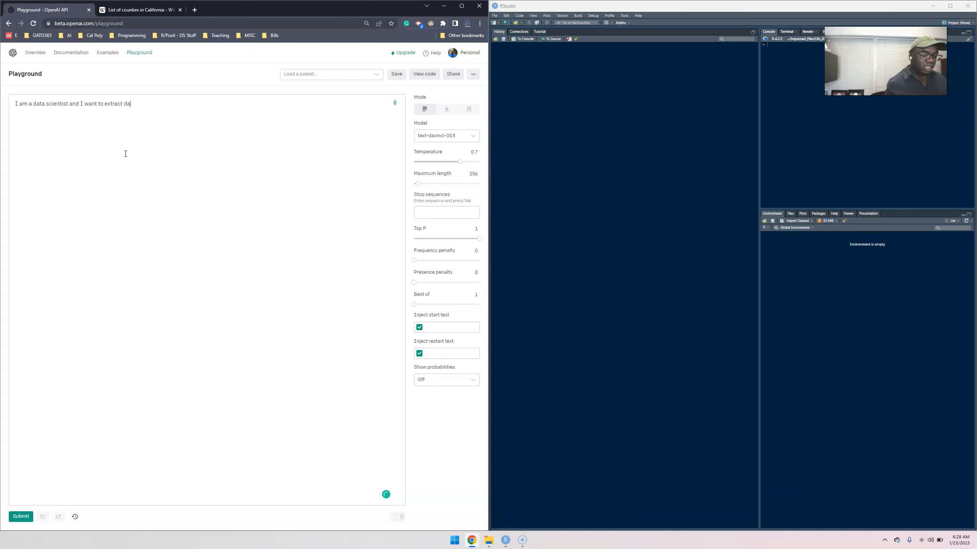
Copy the Wikipedia counties URL and finish the prompt with 'bring... from this URL'
{"action": "left_click", "coordinate": [137, 9]}
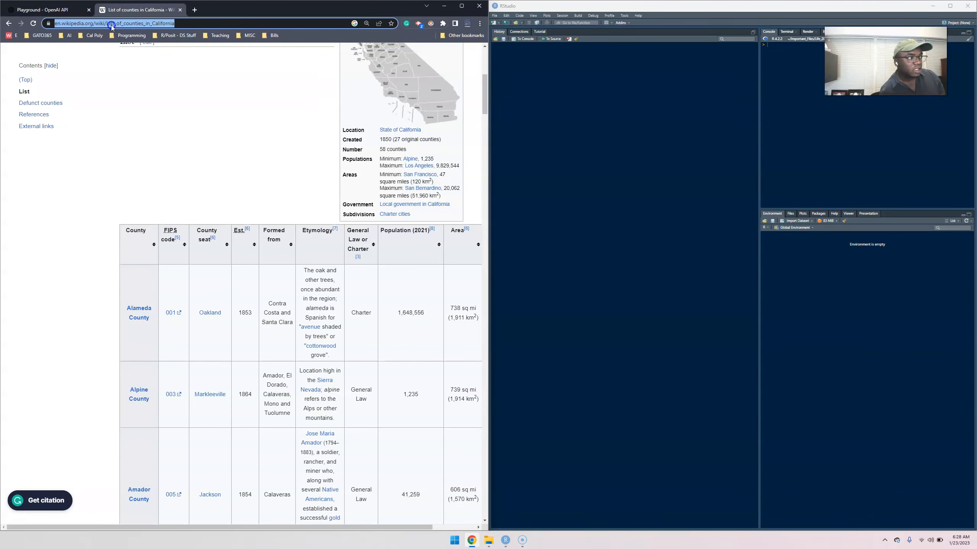
{"action": "left_click", "coordinate": [43, 9]}
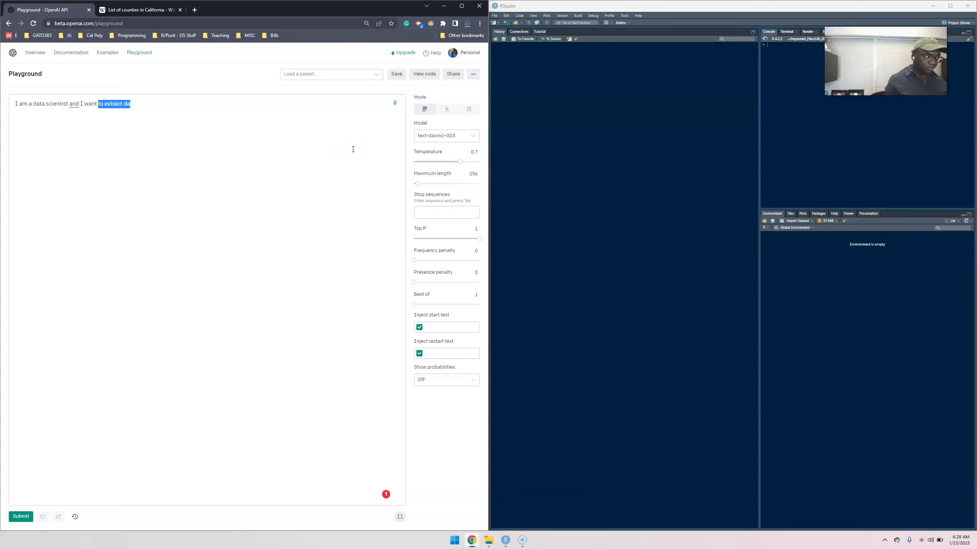
{"action": "type", "text": "bring in the county"}
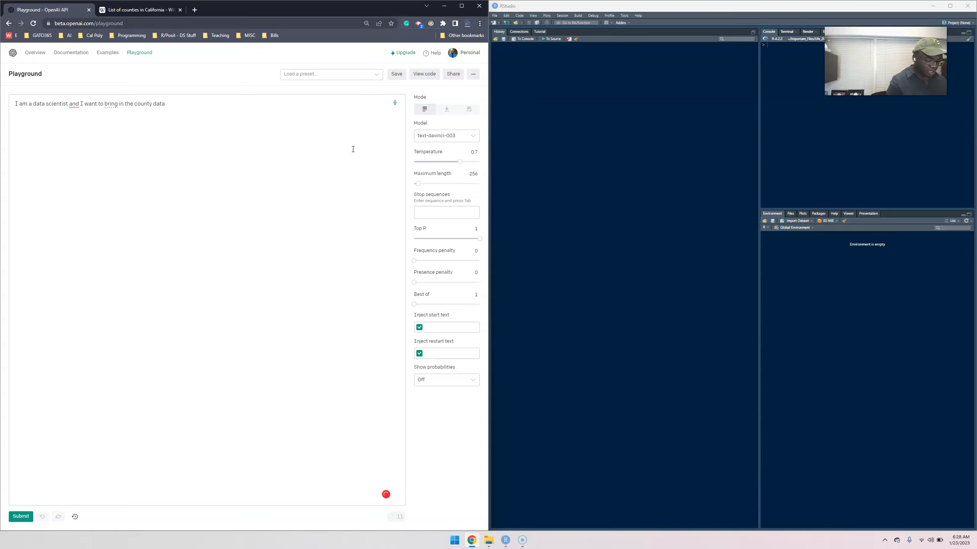
{"action": "type", "text": "from this"}
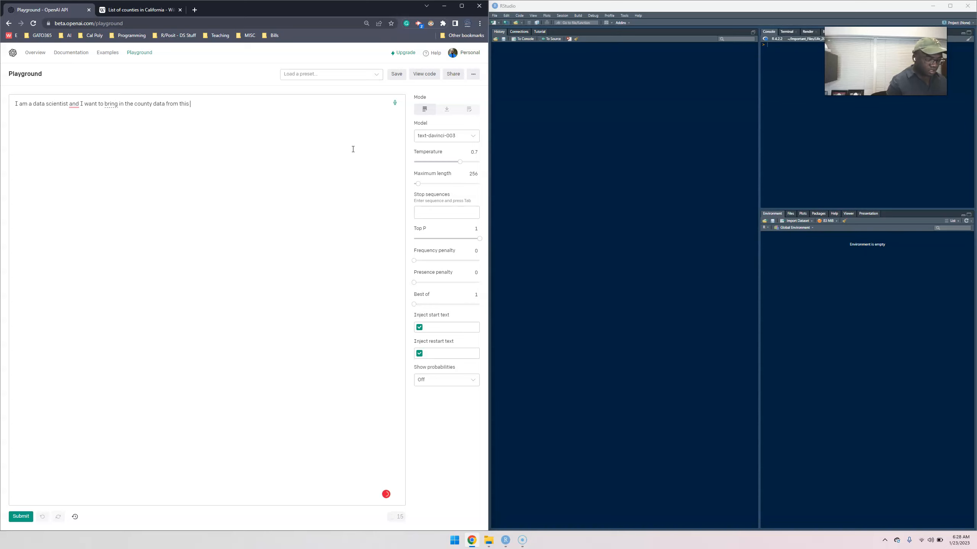
{"action": "type", "text": "URL https://en.wikipedia.org/wiki/List_of_counties_in_California into R"}
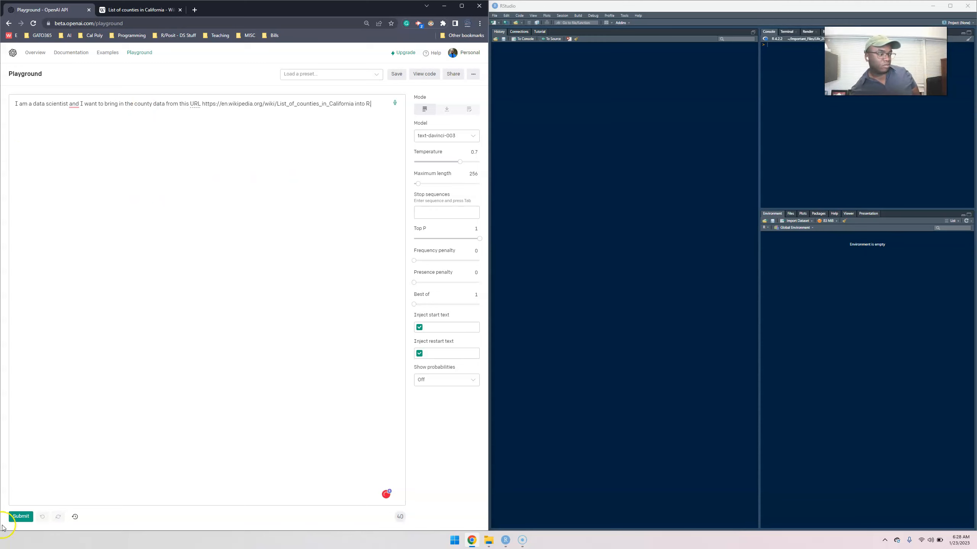
{"action": "mouse_move", "coordinate": [20, 517]}
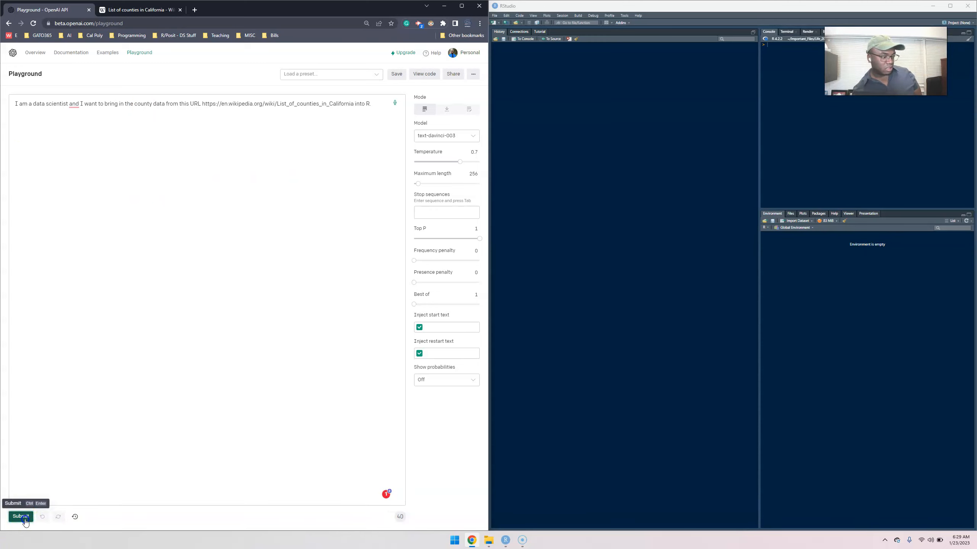
{"action": "left_click", "coordinate": [20, 516]}
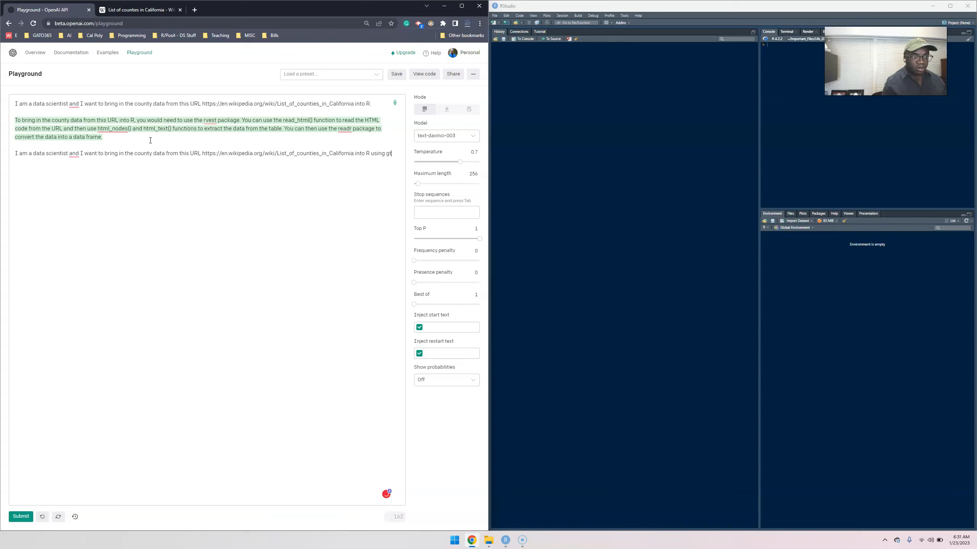
Add 'HTMLtabs package' to the prompt and submit it for a completion
{"action": "type", "text": "ht"}
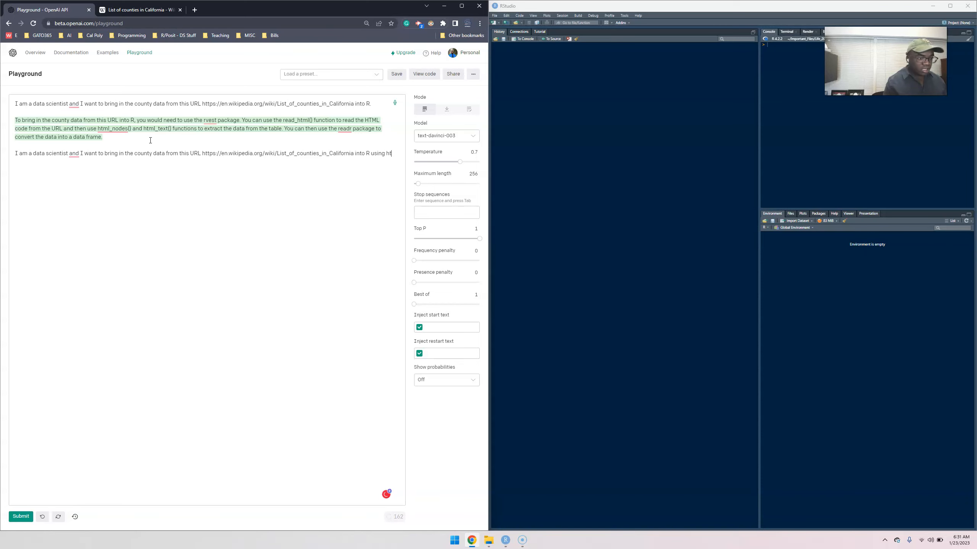
{"action": "type", "text": "TML tabs"}
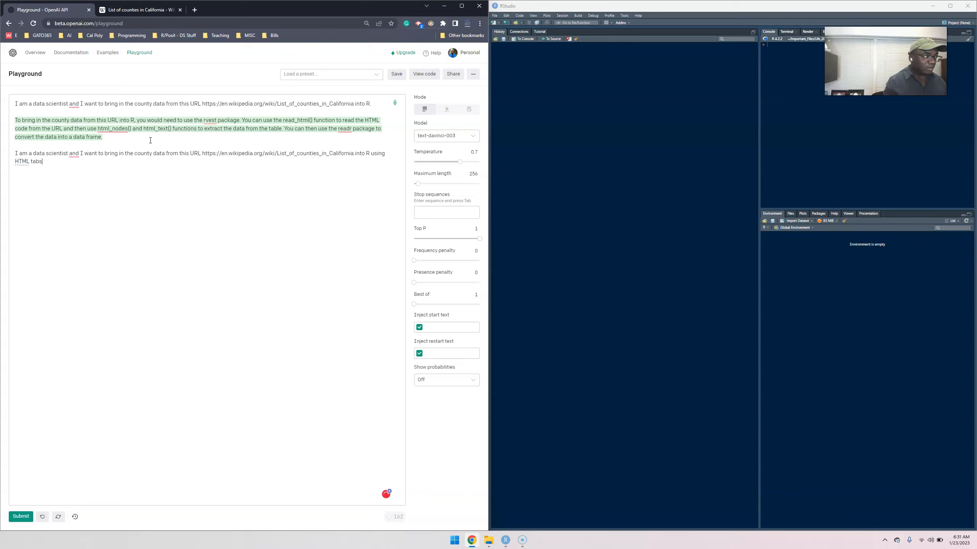
{"action": "type", "text": "package"}
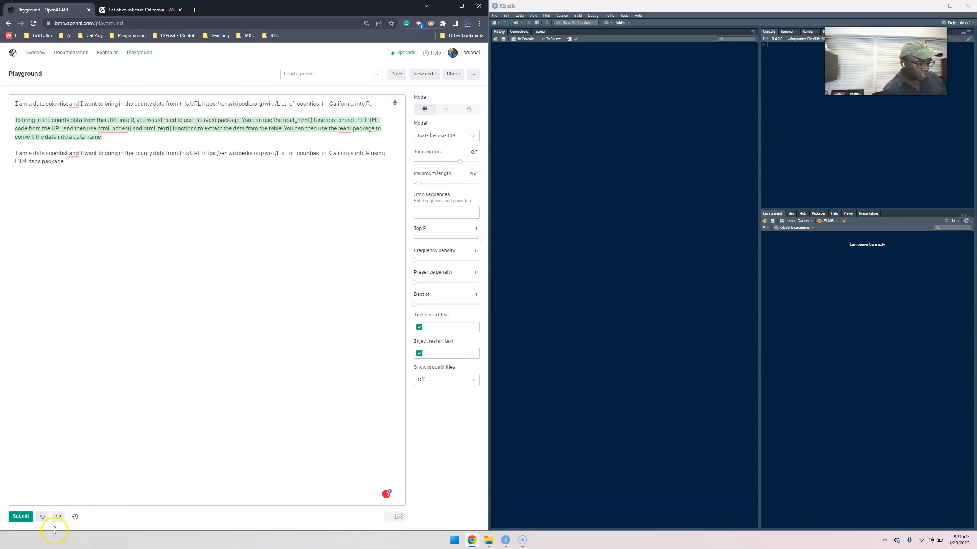
{"action": "left_click", "coordinate": [21, 517]}
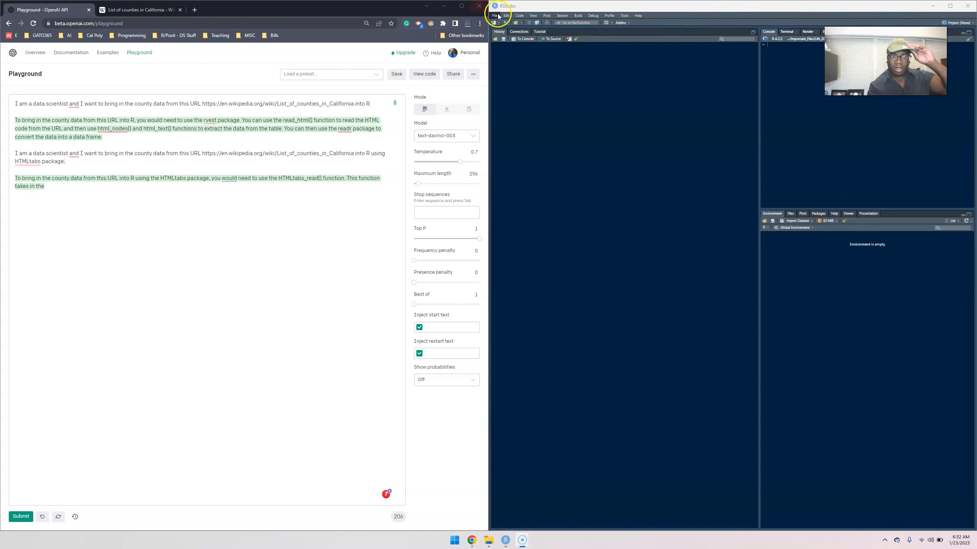
Create a new R Markdown document titled 'Extracting Data' in RStudio
{"action": "left_click", "coordinate": [497, 22]}
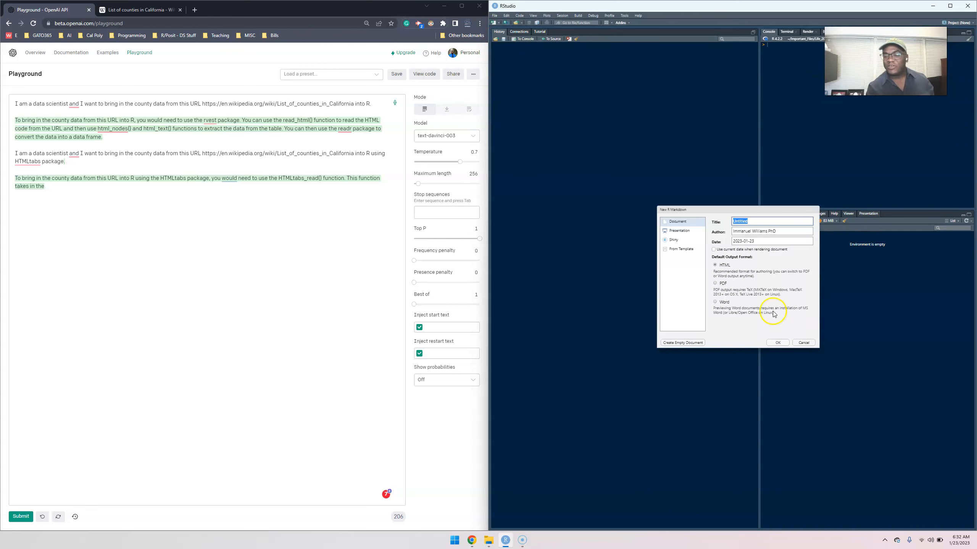
{"action": "left_click", "coordinate": [803, 342]}
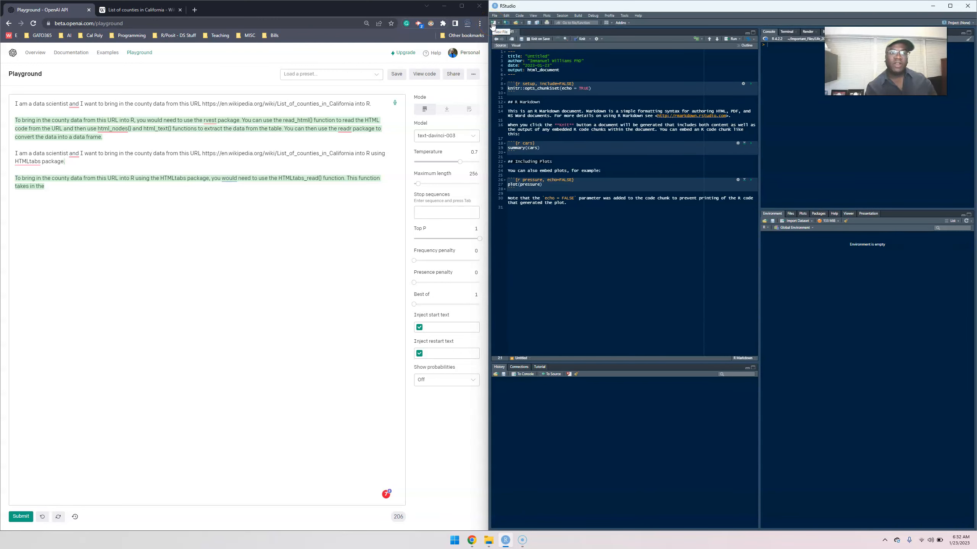
{"action": "left_click", "coordinate": [494, 23]}
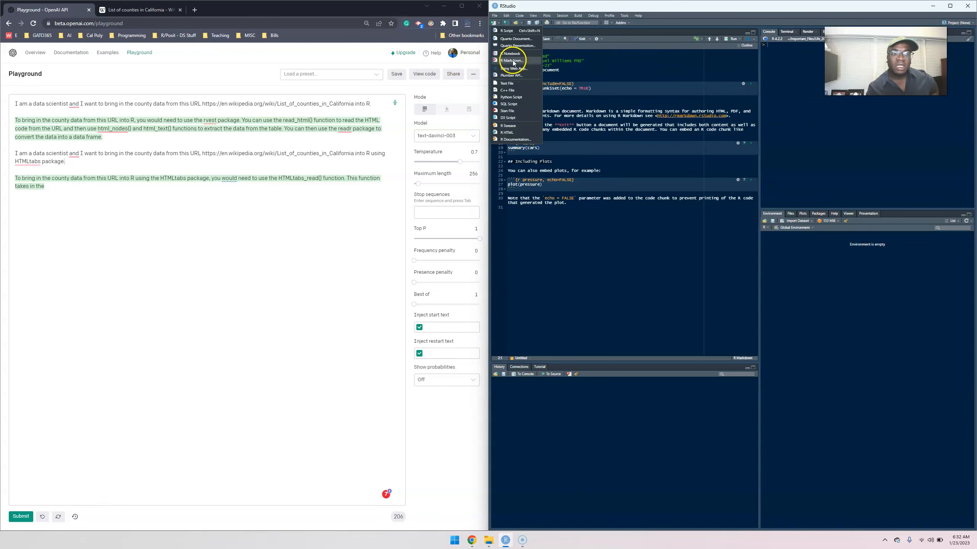
{"action": "left_click", "coordinate": [511, 60]}
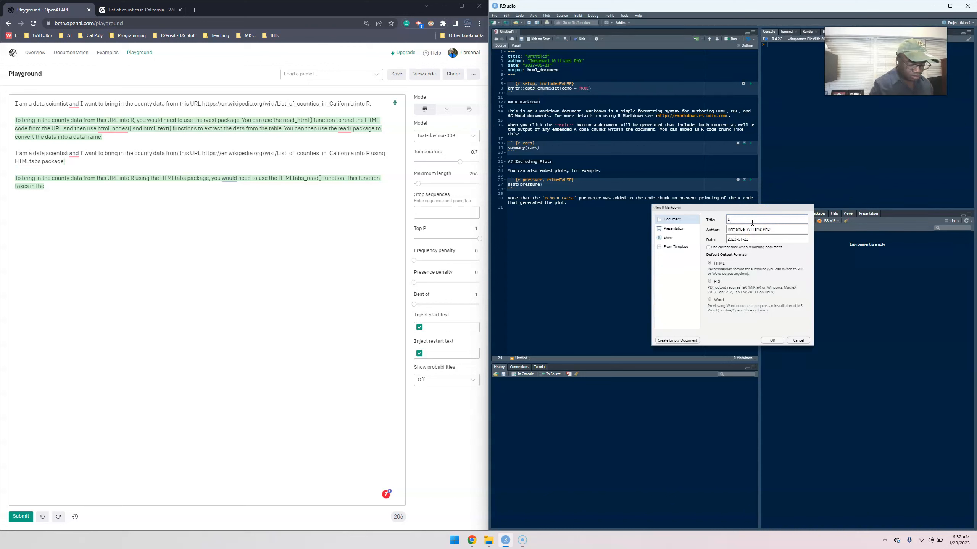
{"action": "type", "text": "Learn"}
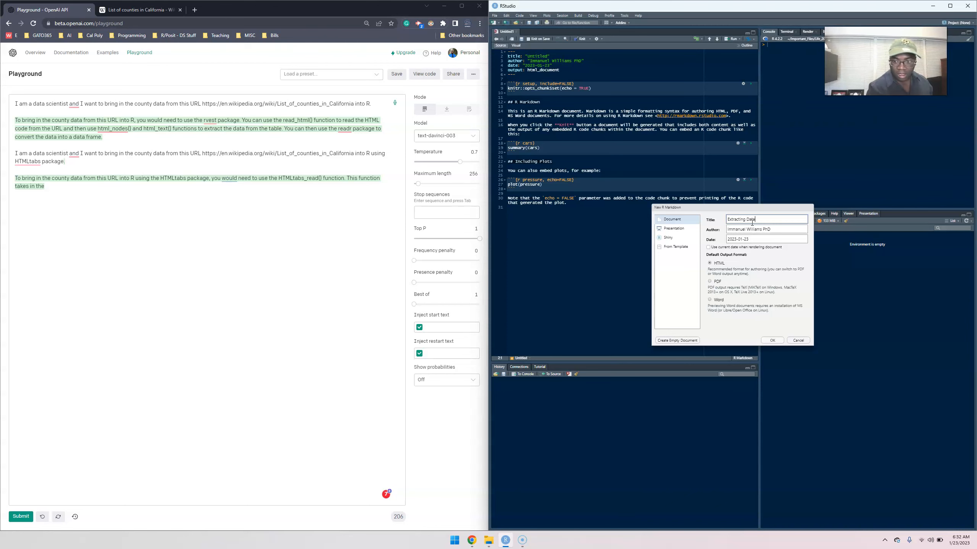
{"action": "left_click", "coordinate": [798, 340]}
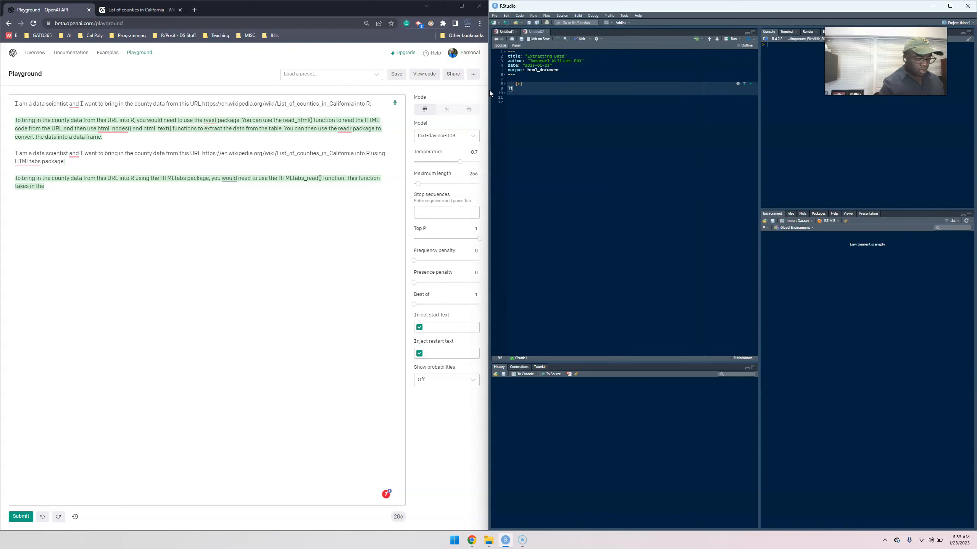
Write library(htmltab) and library(tidyverse) in the first chunk
{"action": "type", "text": "library("}
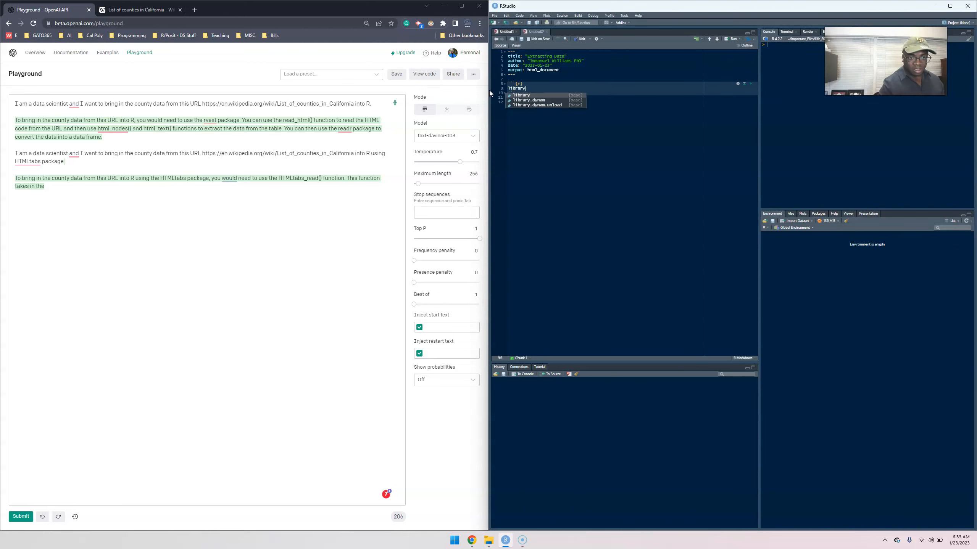
{"action": "type", "text": "(htmltab"}
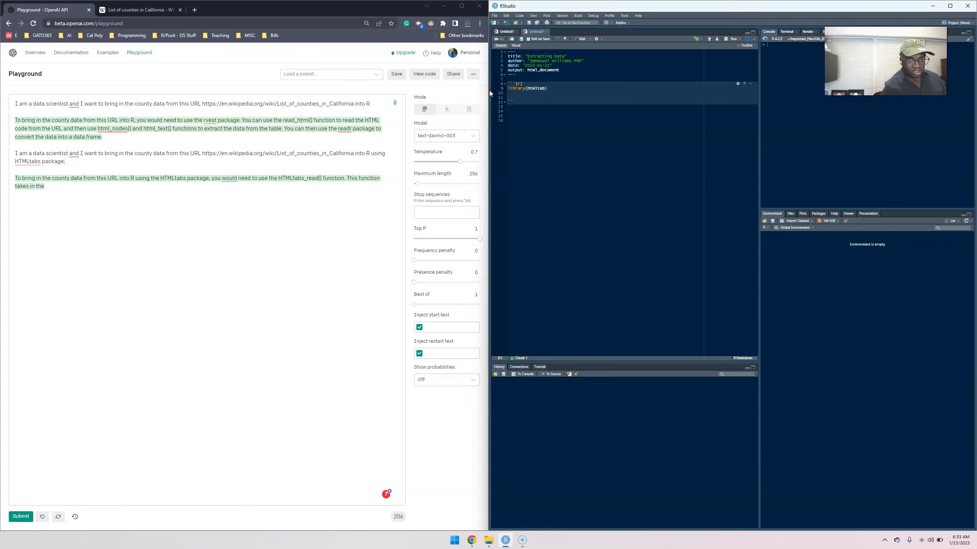
{"action": "type", "text": "library"}
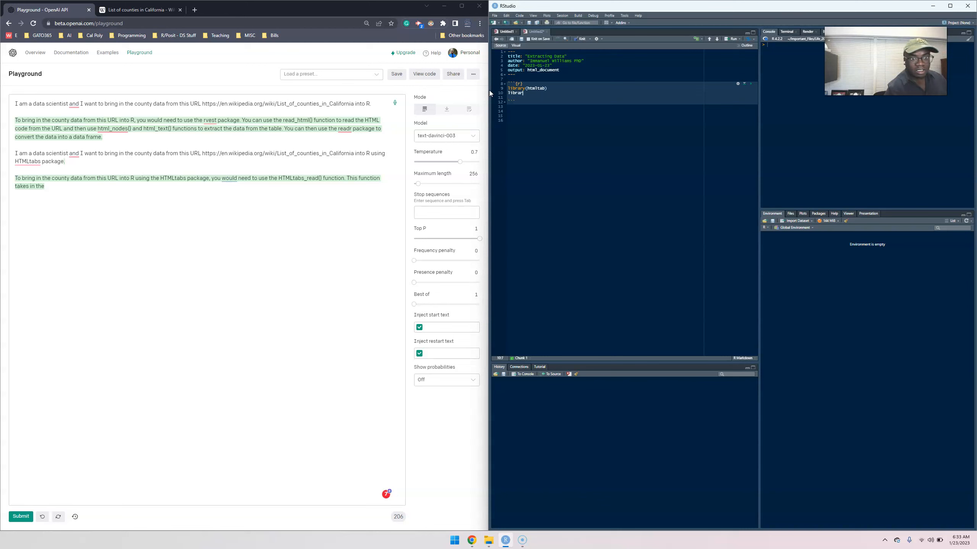
{"action": "type", "text": "("}
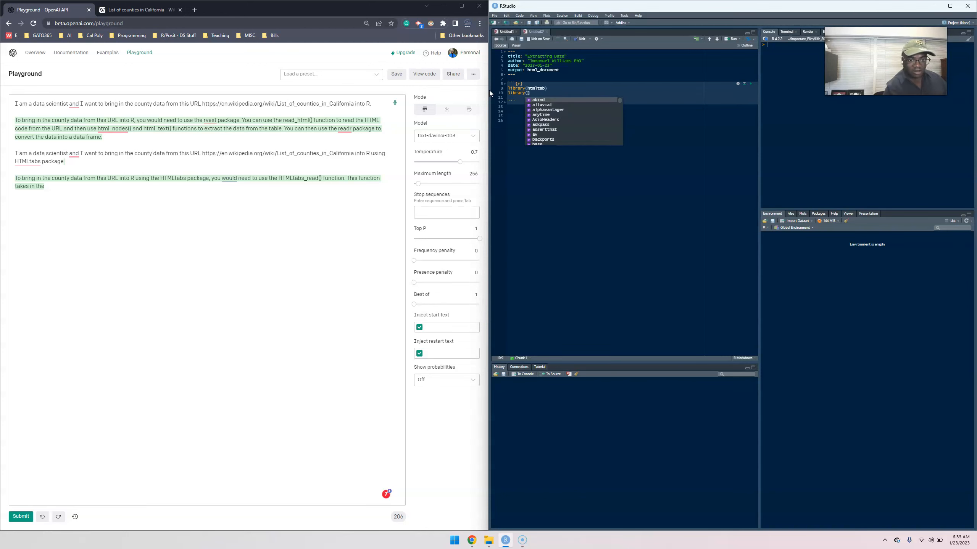
{"action": "type", "text": "tidyverse"}
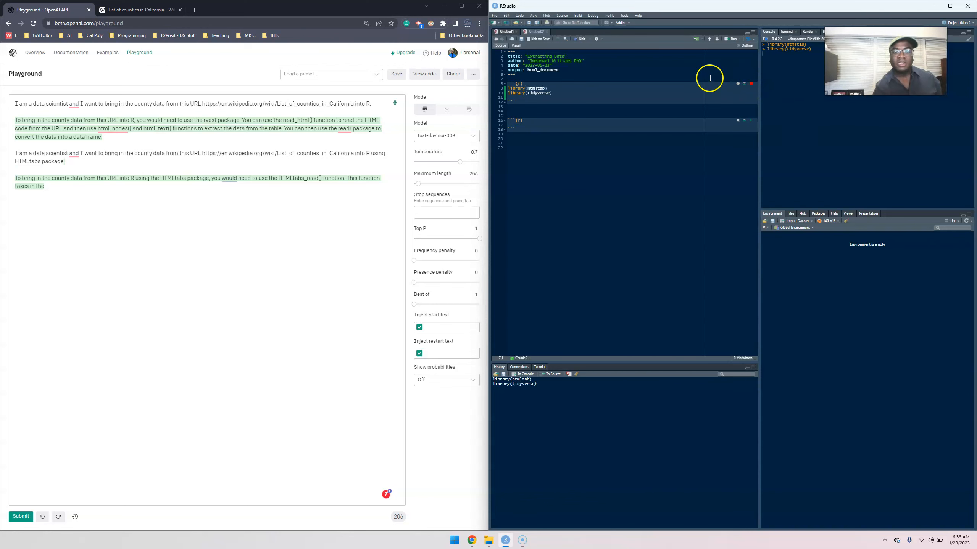
Switch the browser back to the Wikipedia California counties tab
{"action": "left_click", "coordinate": [137, 10]}
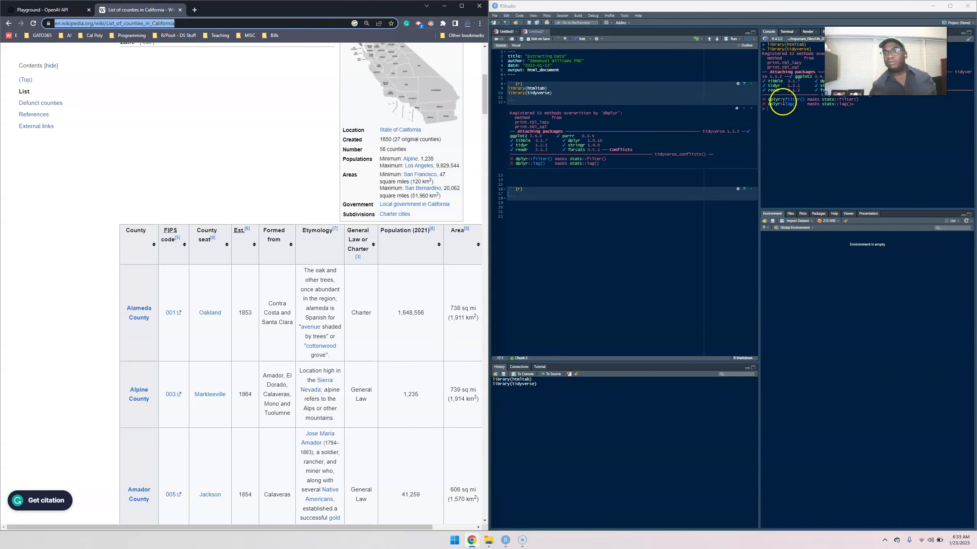
{"action": "mouse_move", "coordinate": [751, 109]}
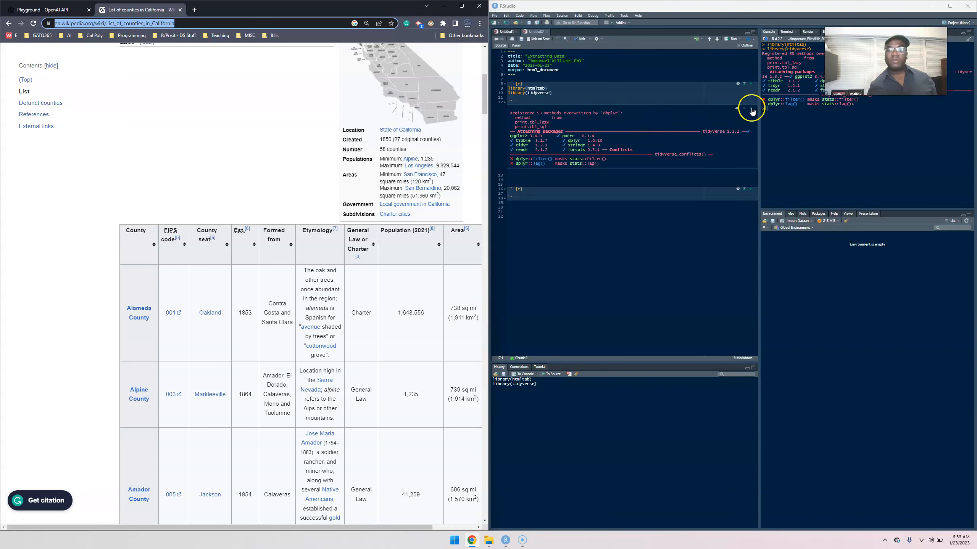
{"action": "mouse_move", "coordinate": [748, 112]}
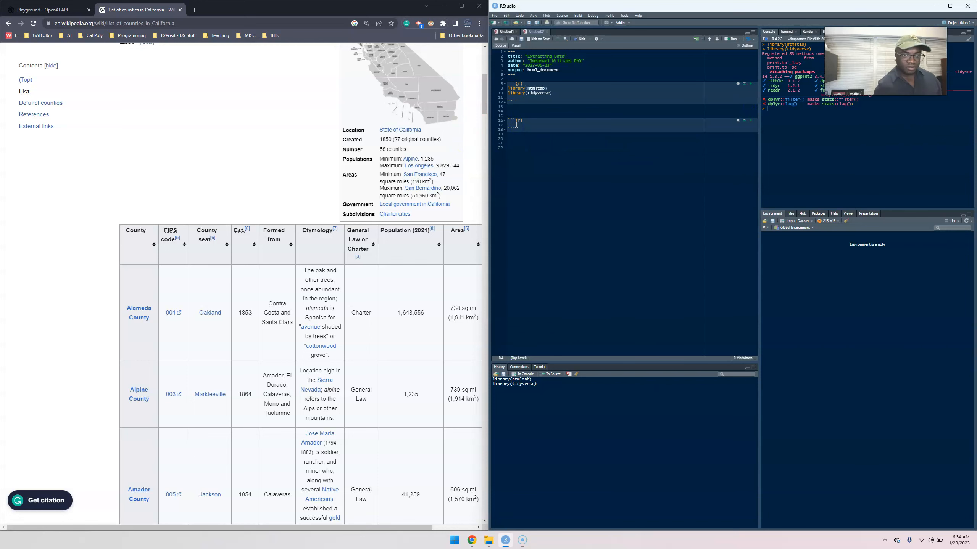
Type ca_county_df <- htmltab() on the Wikipedia URL with table 2
{"action": "type", "text": "ca_county_df ="}
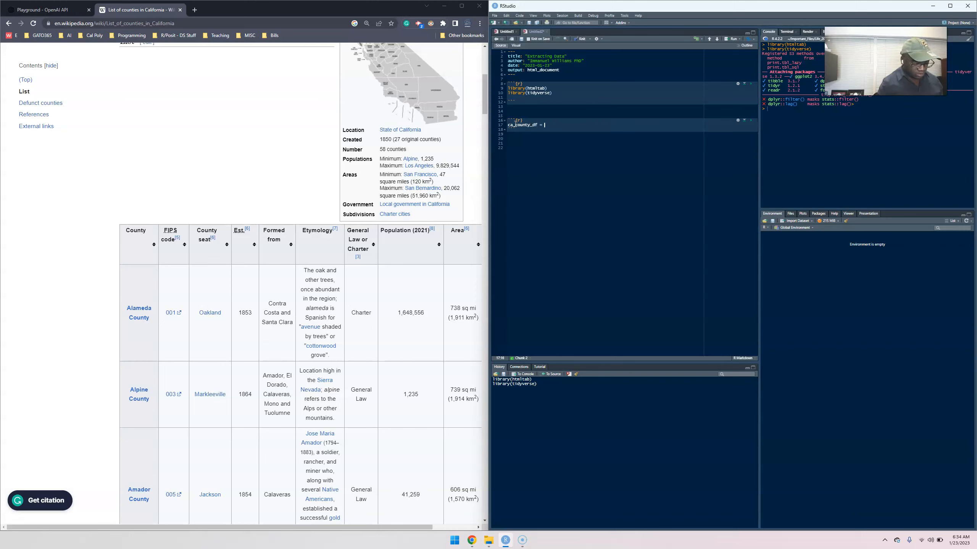
{"action": "type", "text": "ht"}
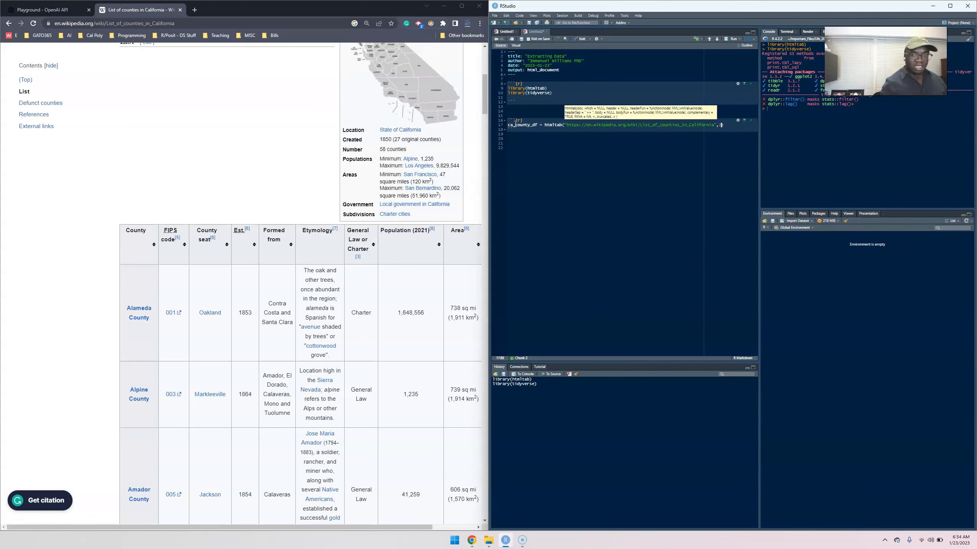
{"action": "type", "text": "2"}
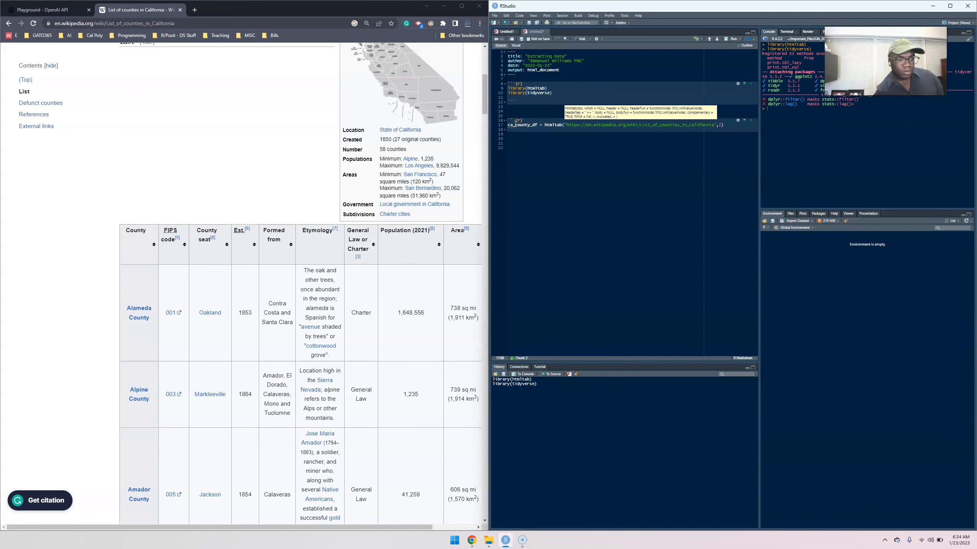
{"action": "scroll", "scroll_direction": "down", "scroll_amount": 3}
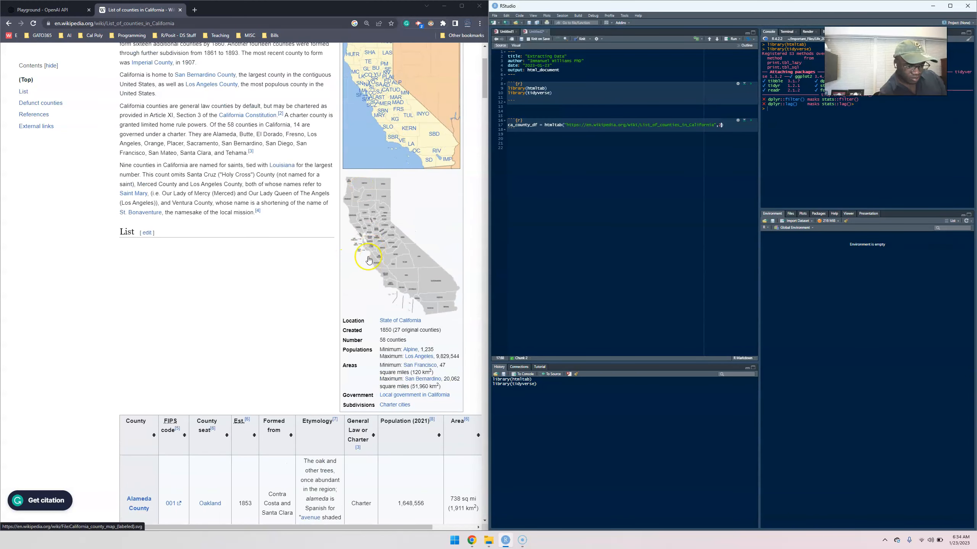